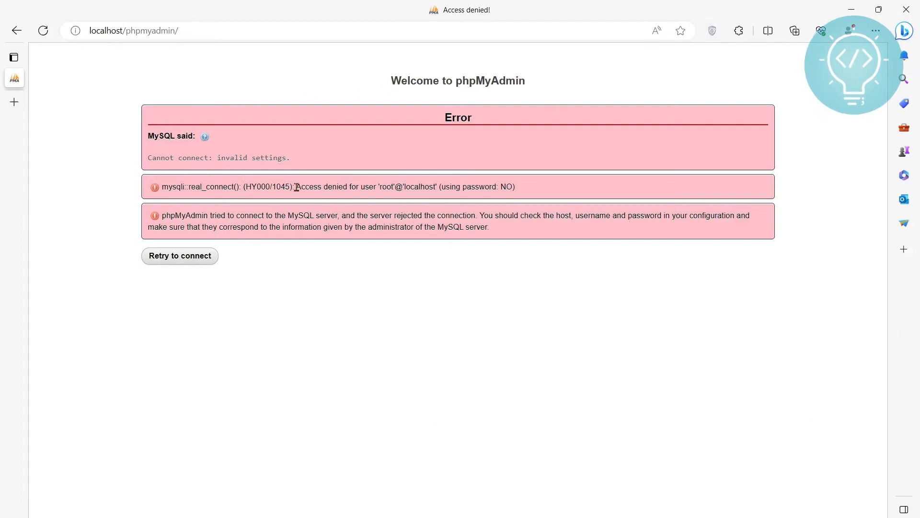
- Reload phpMyAdmin's root access-denied error page, then switch to the XAMPP Control Panel
drag(296, 187, 396, 187)
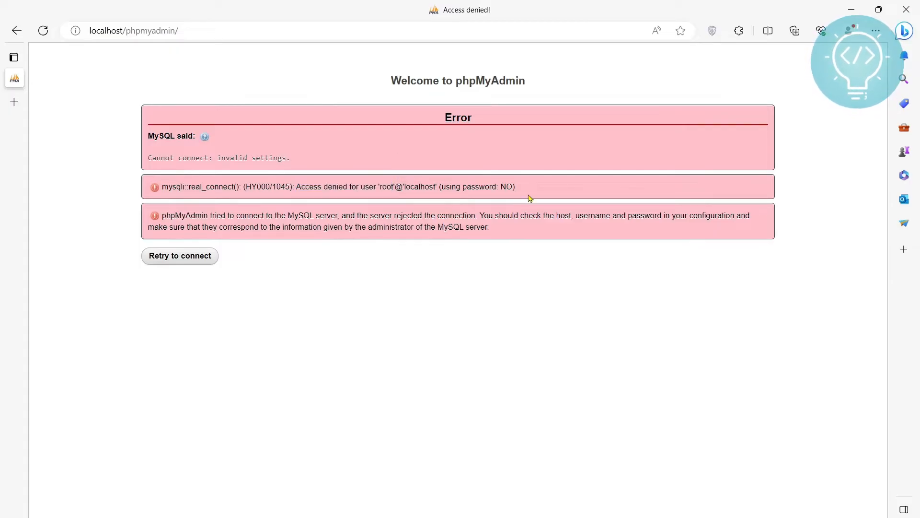
mouse_move(228, 323)
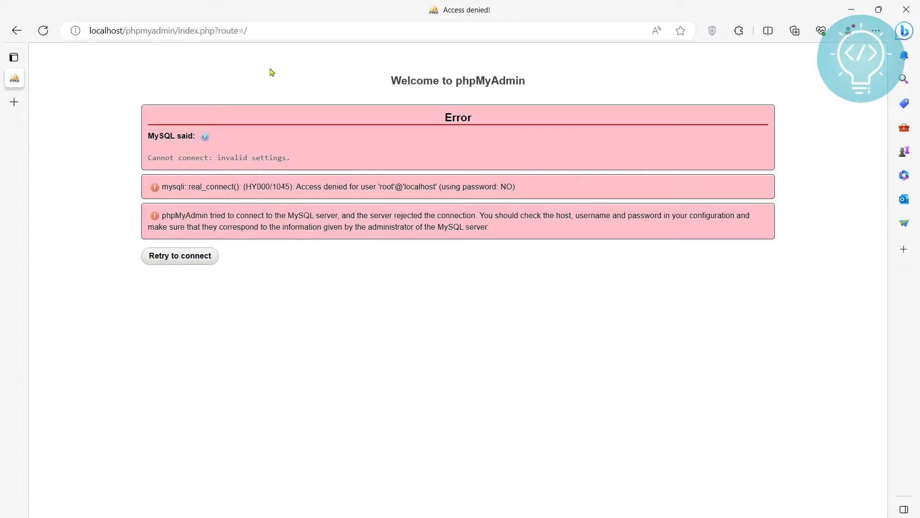
key(alt+tab)
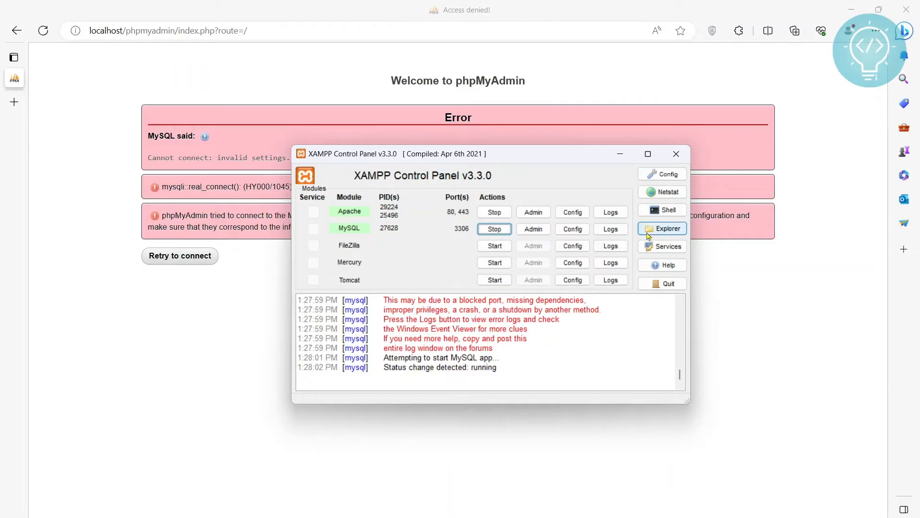
- Open config.inc.php from the xampp phpMyAdmin folder in VS Code
click(662, 228)
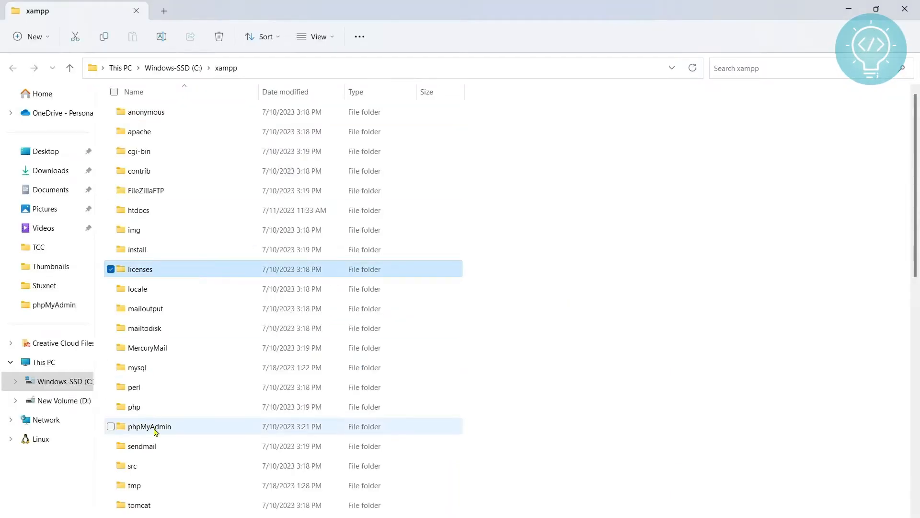
double_click(150, 426)
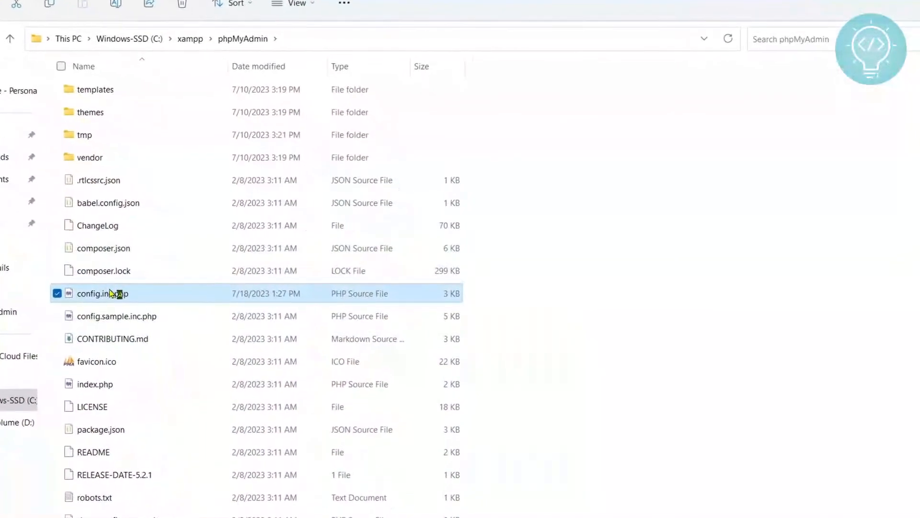
double_click(102, 293)
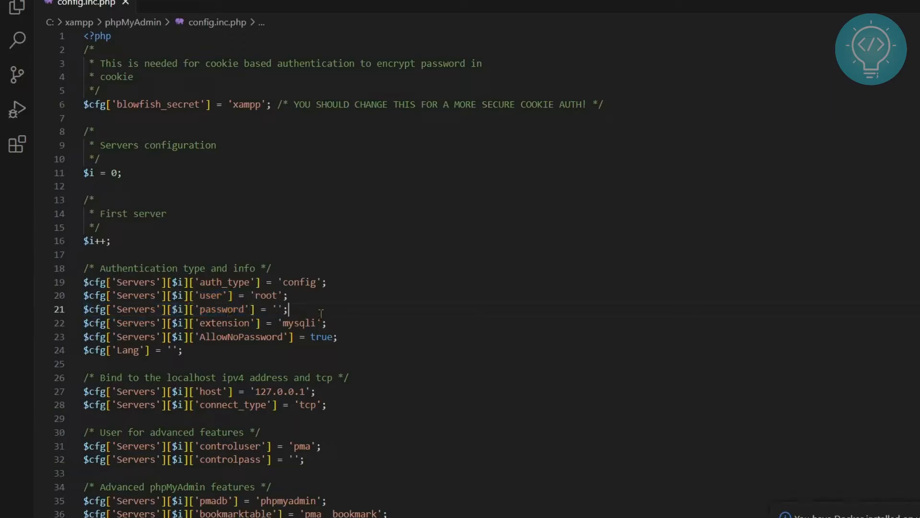
click(278, 308)
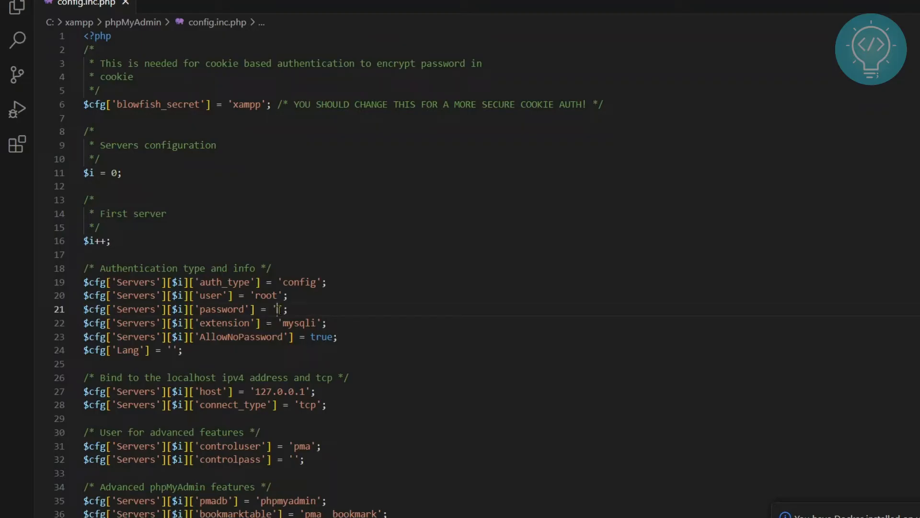
double_click(266, 295)
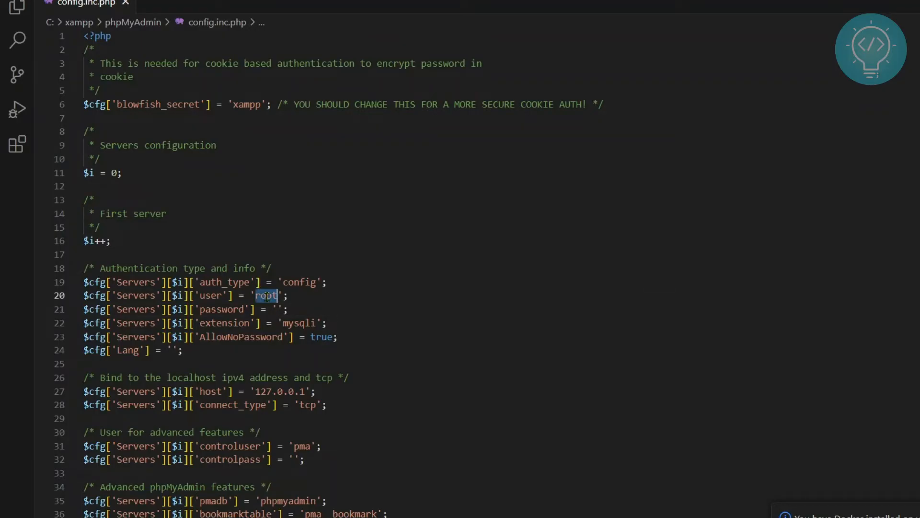
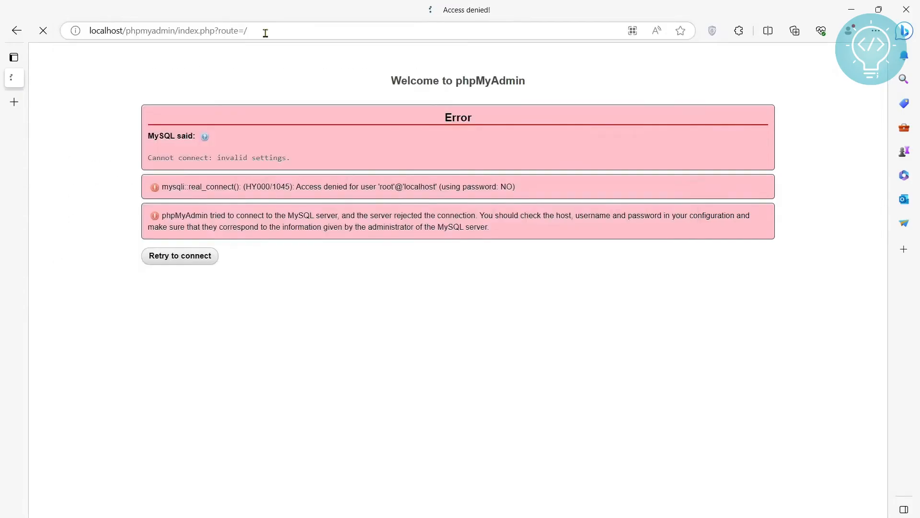
- Reload phpMyAdmin to retry the login so the database dashboard loads
click(180, 255)
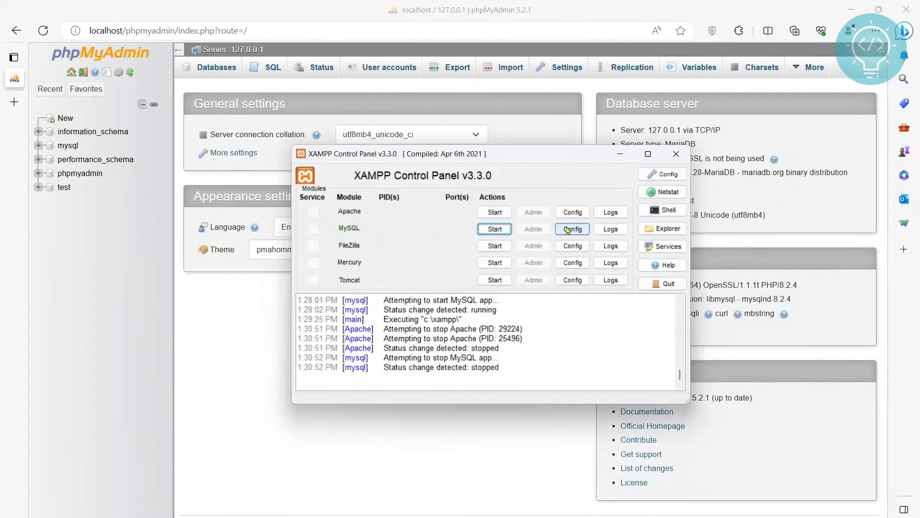
- Open my.ini from MySQL's Config menu in XAMPP Control Panel
click(570, 228)
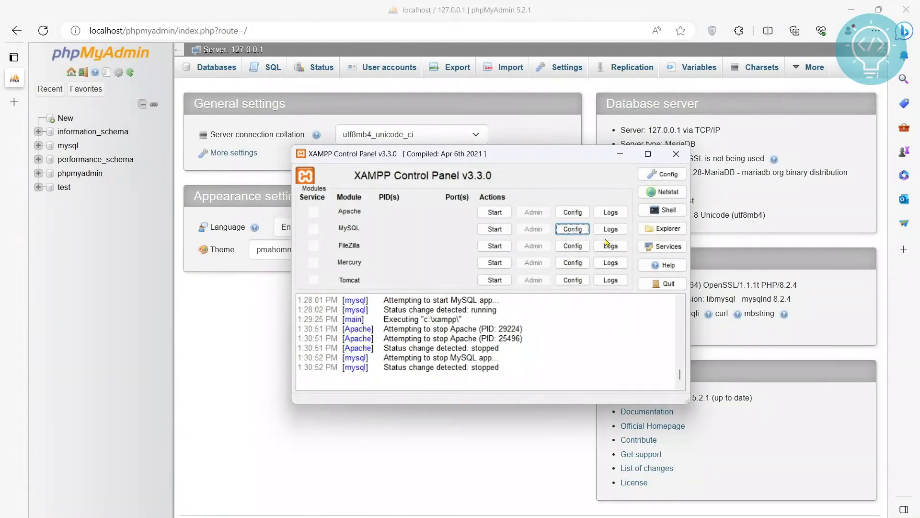
click(570, 229)
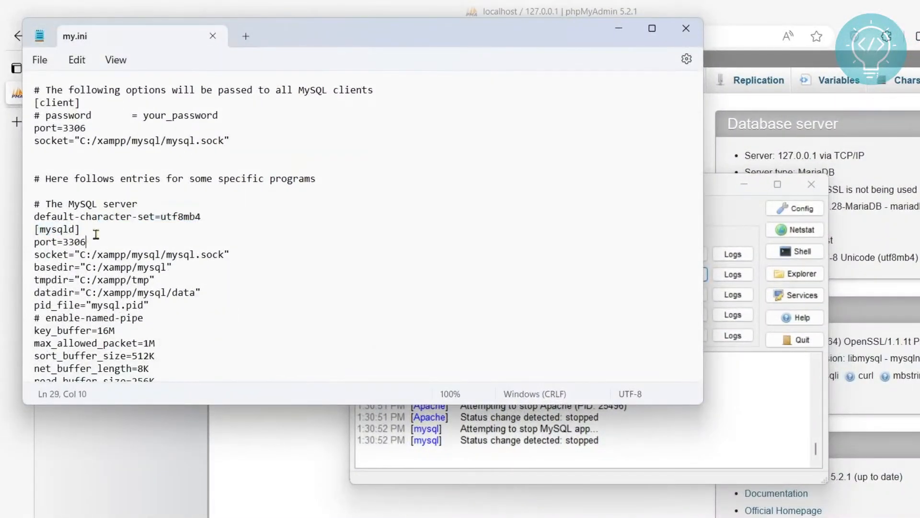
text(skip-grant-tabl)
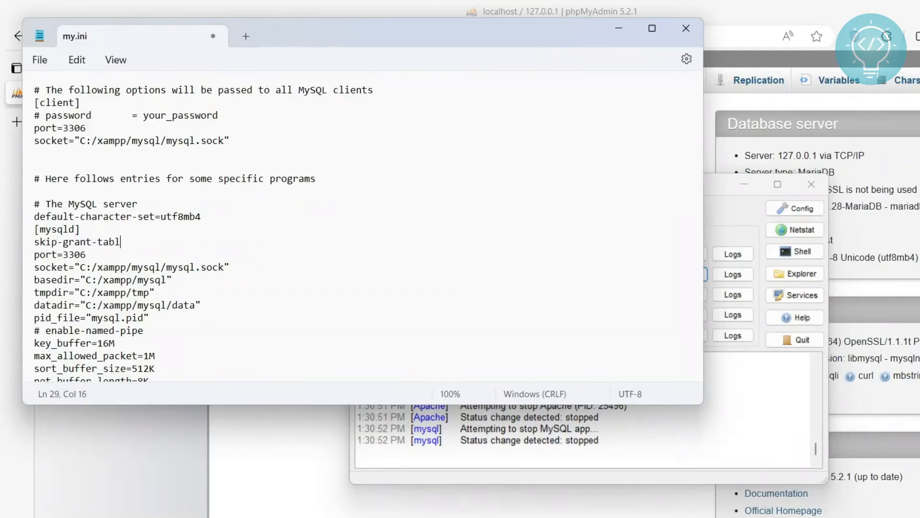
text(es)
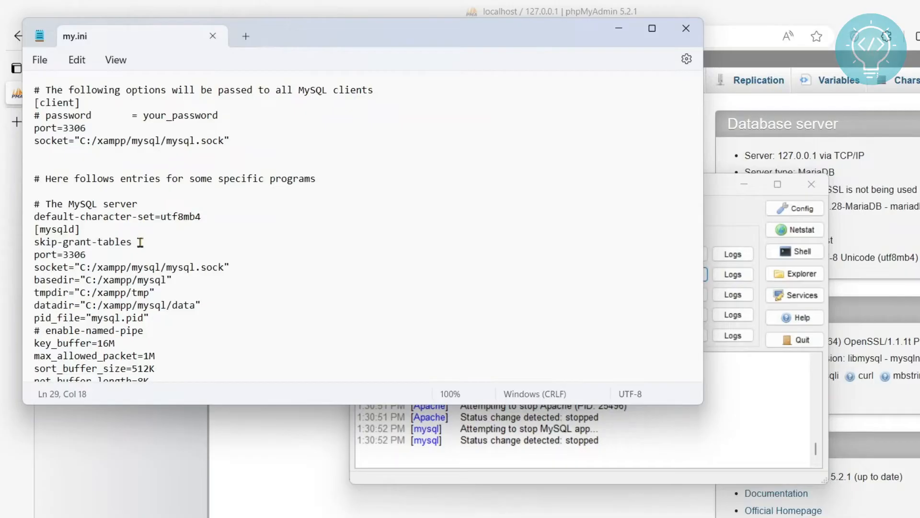
double_click(81, 241)
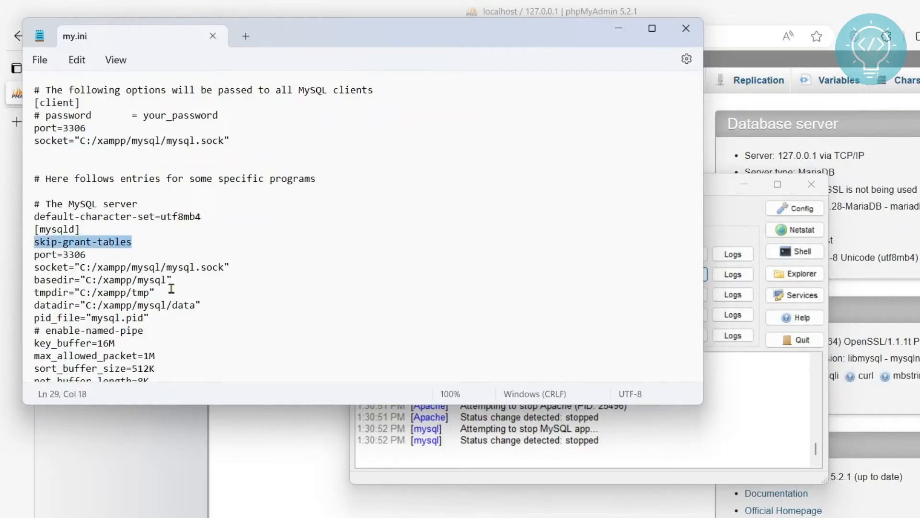
mouse_move(579, 63)
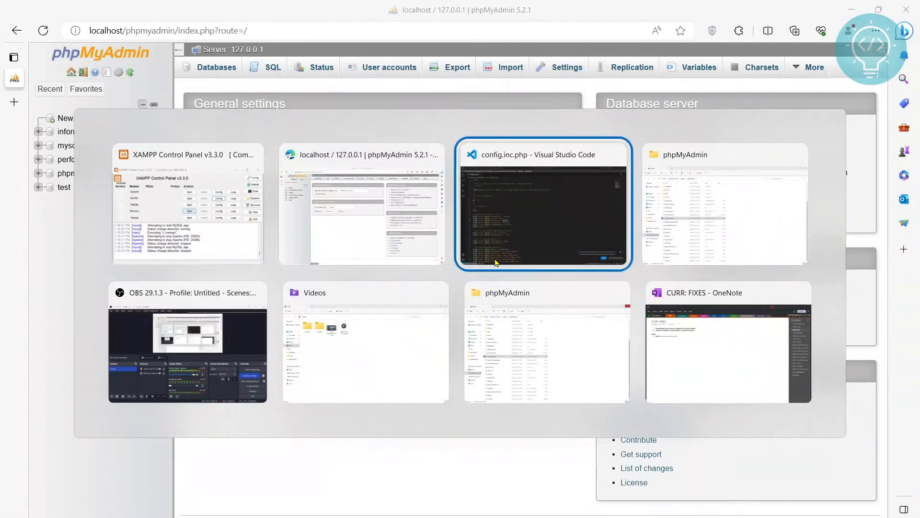
click(542, 202)
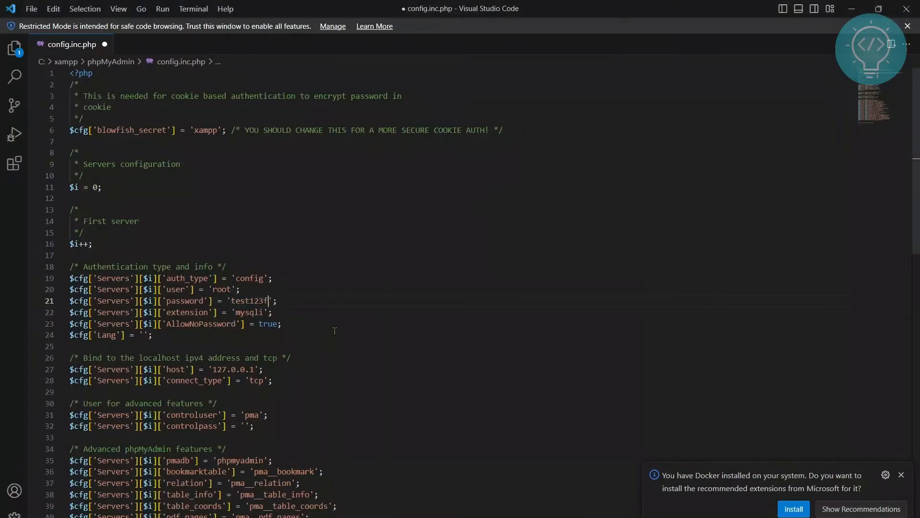
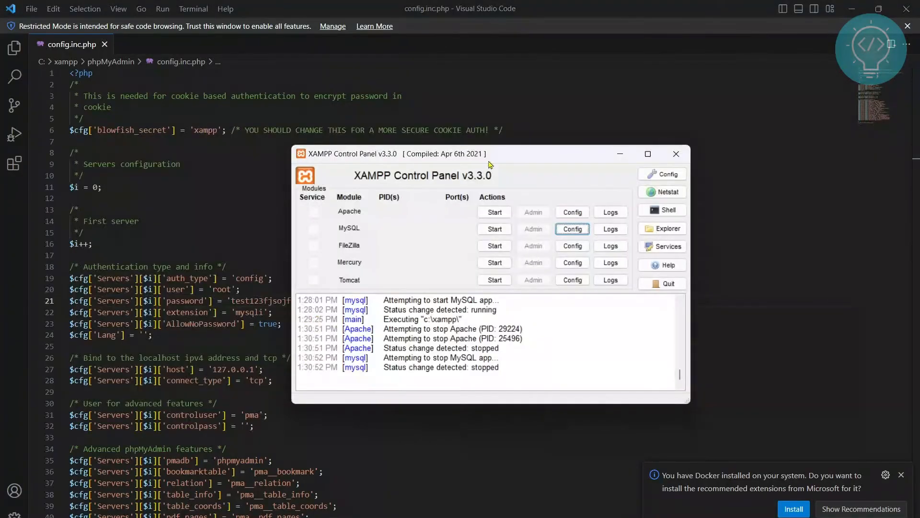
- Start the Apache and MySQL services in XAMPP Control Panel
click(494, 212)
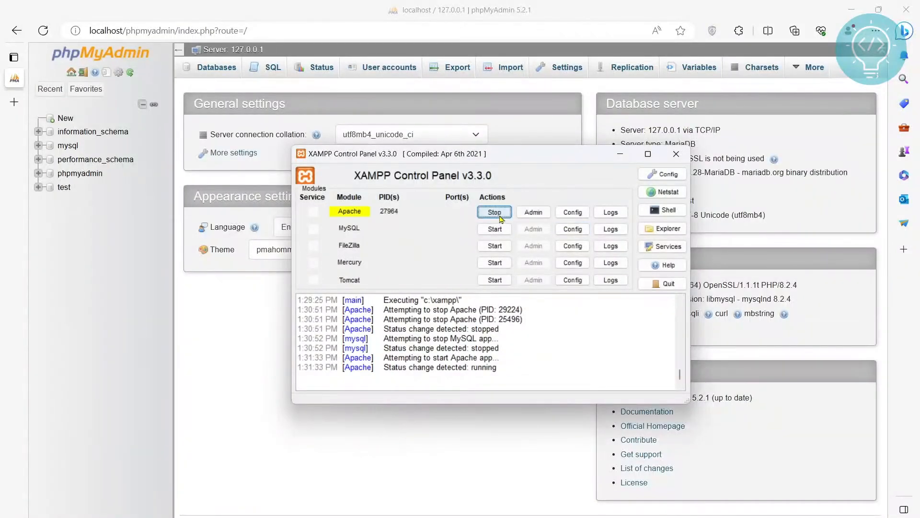
click(494, 228)
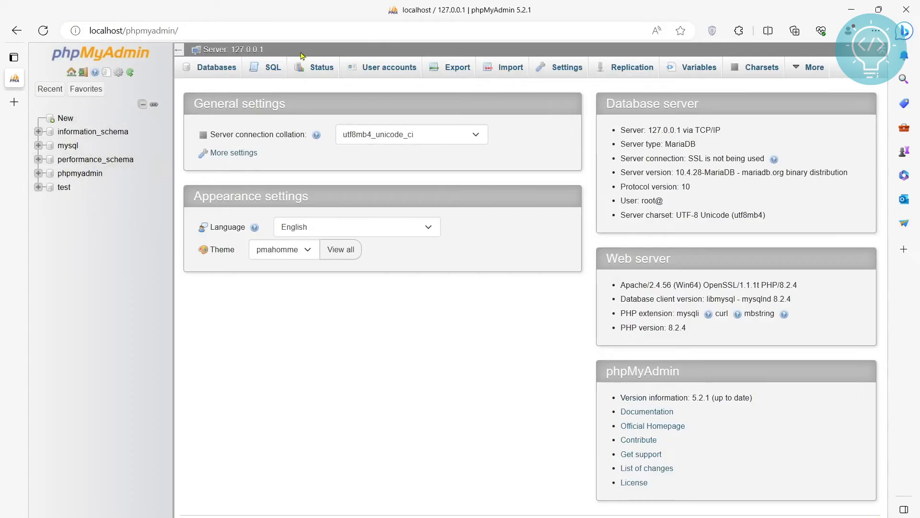
click(389, 68)
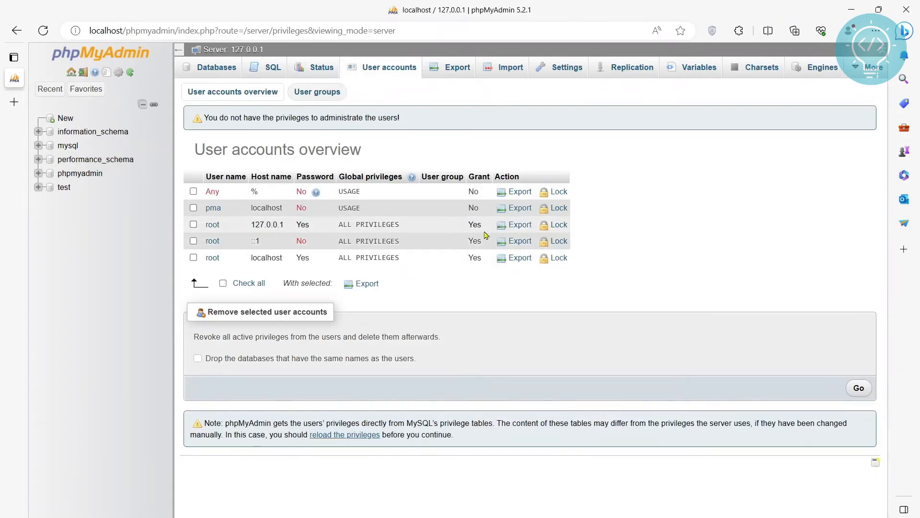
mouse_move(263, 238)
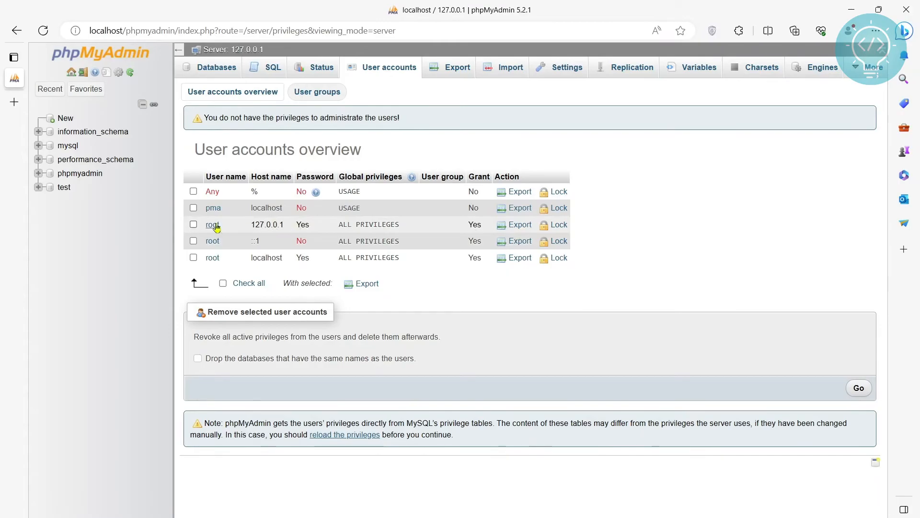
click(212, 224)
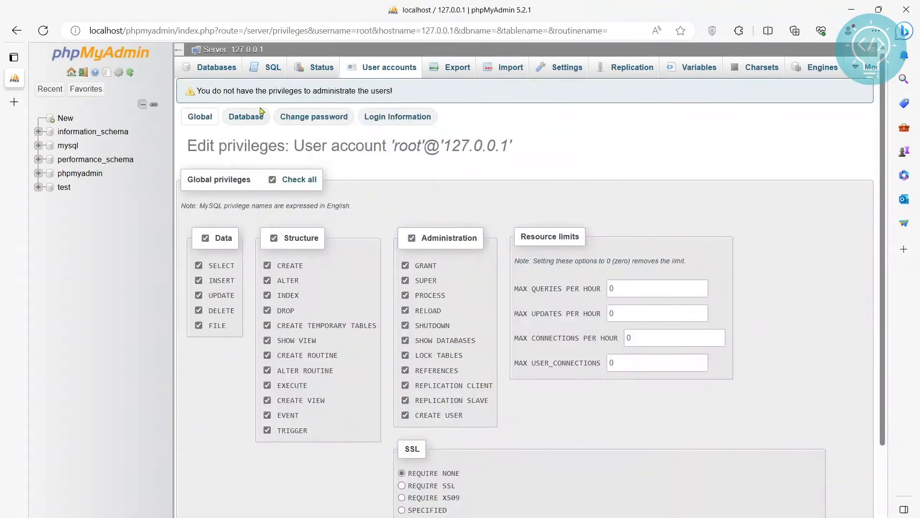
click(314, 116)
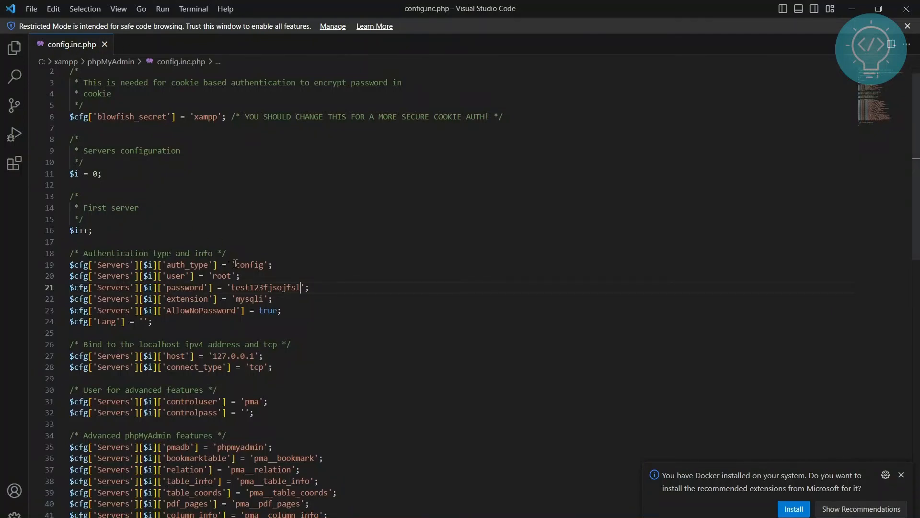
key(Backspace)
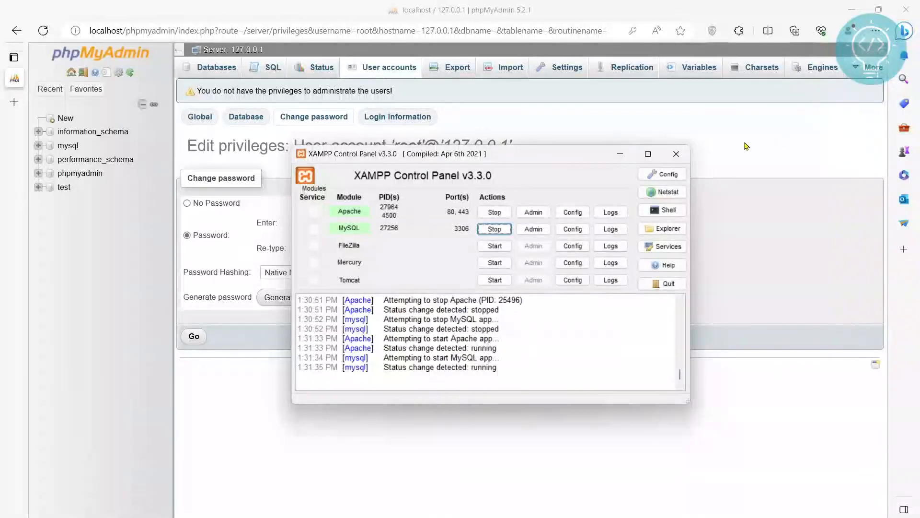
- Reopen MySQL's my.ini and select the skip-grant-tables line under [mysqld]
click(571, 229)
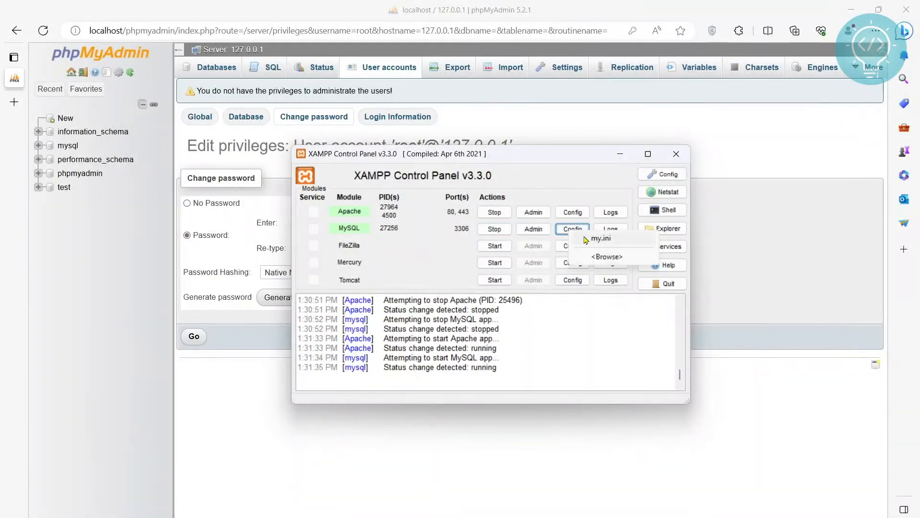
click(220, 267)
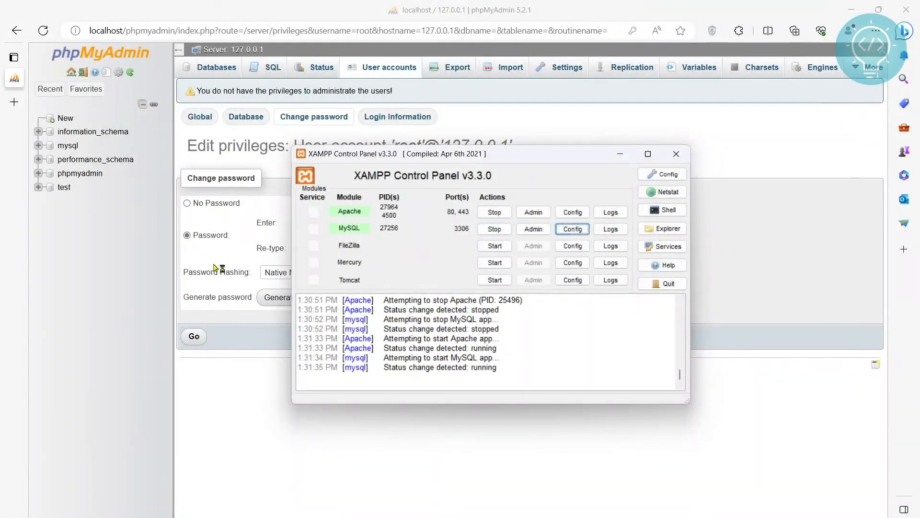
click(571, 228)
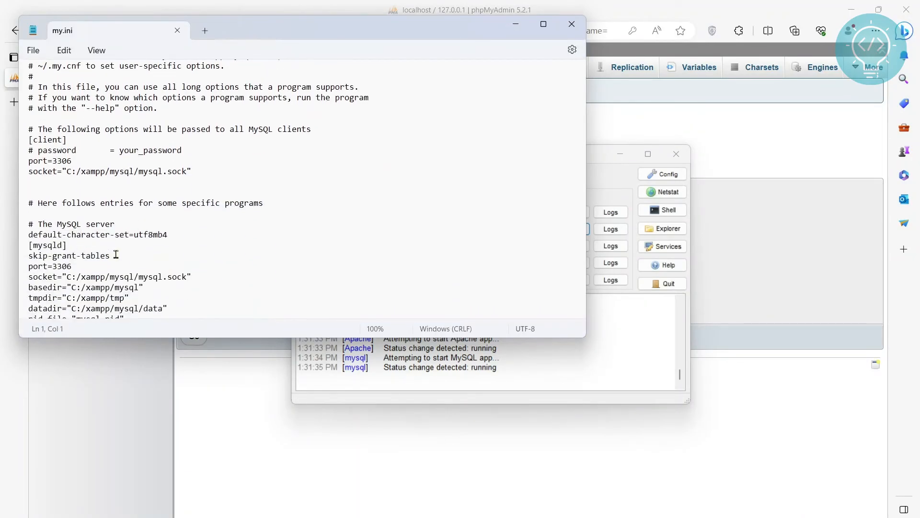
double_click(69, 255)
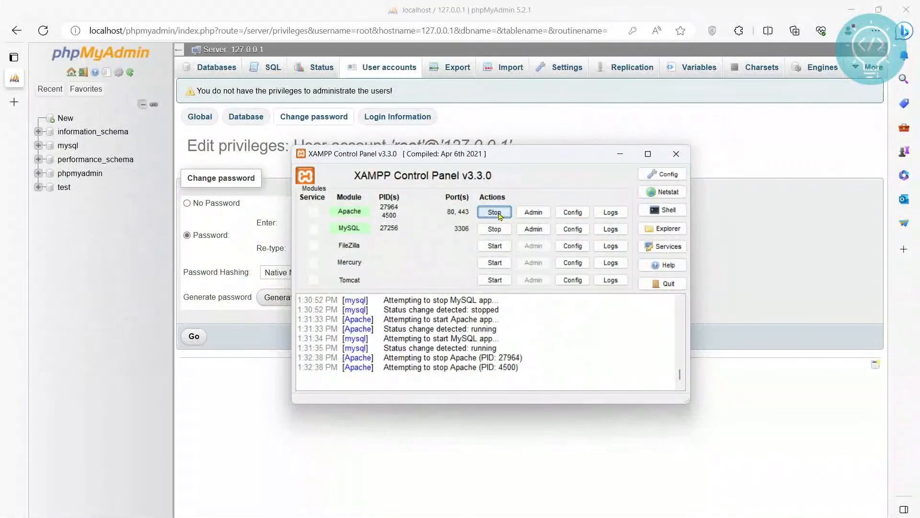
- Stop Apache, then start MySQL and start it again after its unexpected shutdown
click(494, 229)
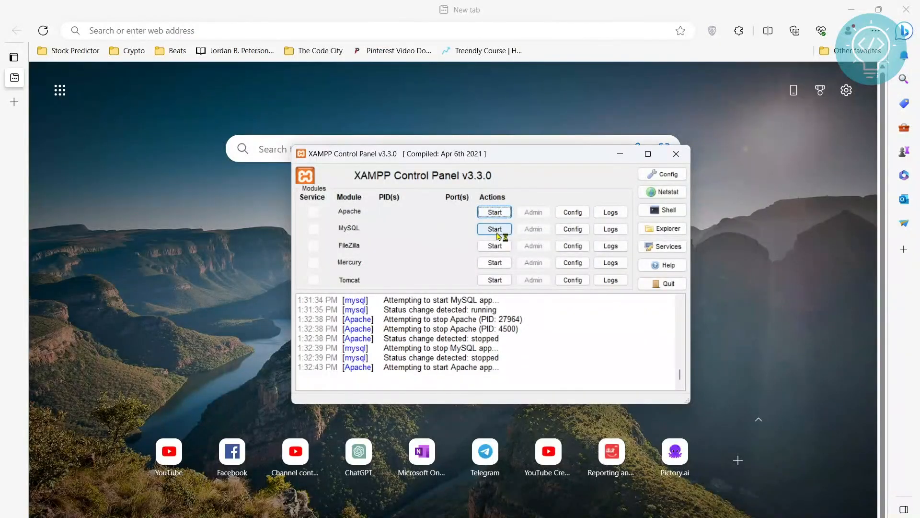
click(493, 212)
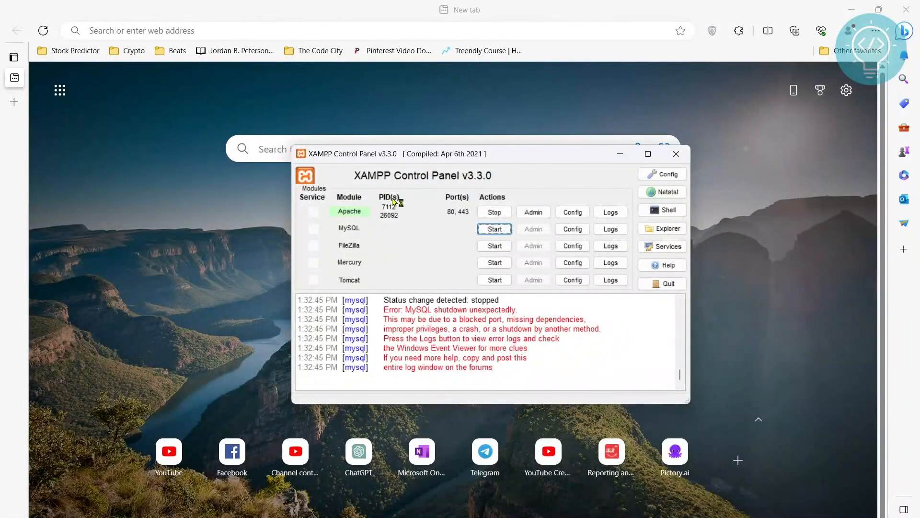
click(494, 229)
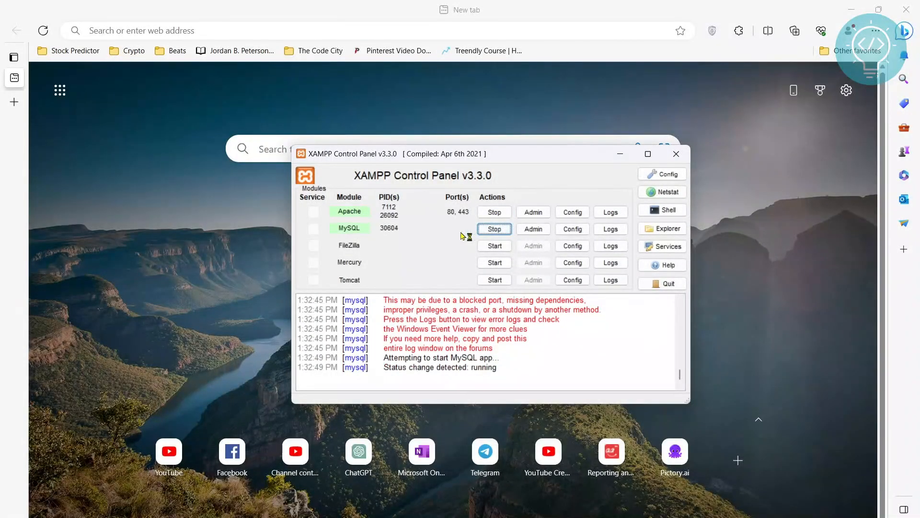